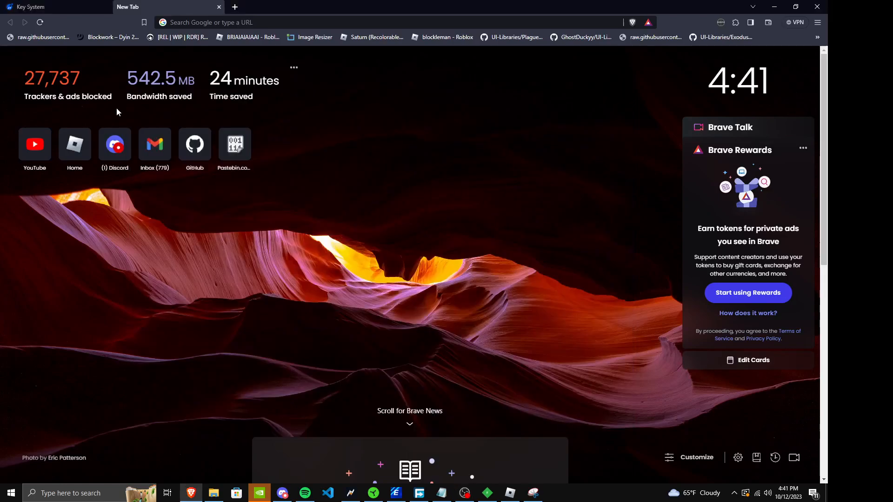
mouse_move(375, 180)
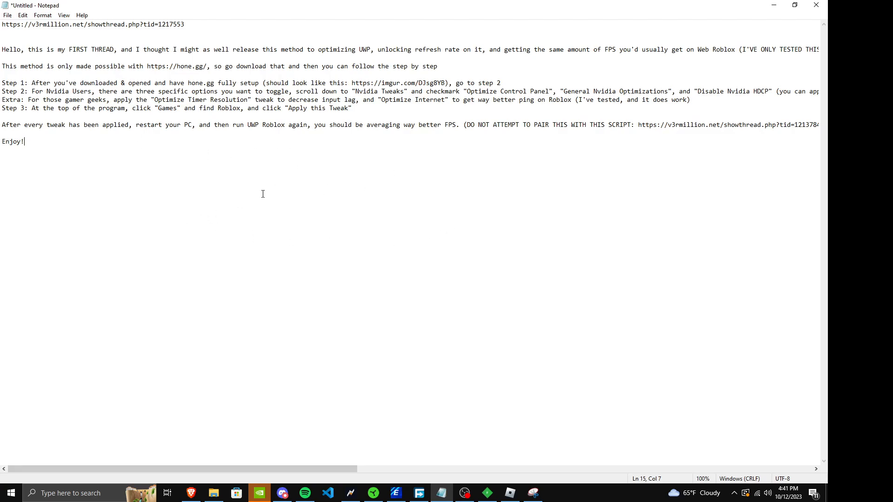
mouse_move(307, 281)
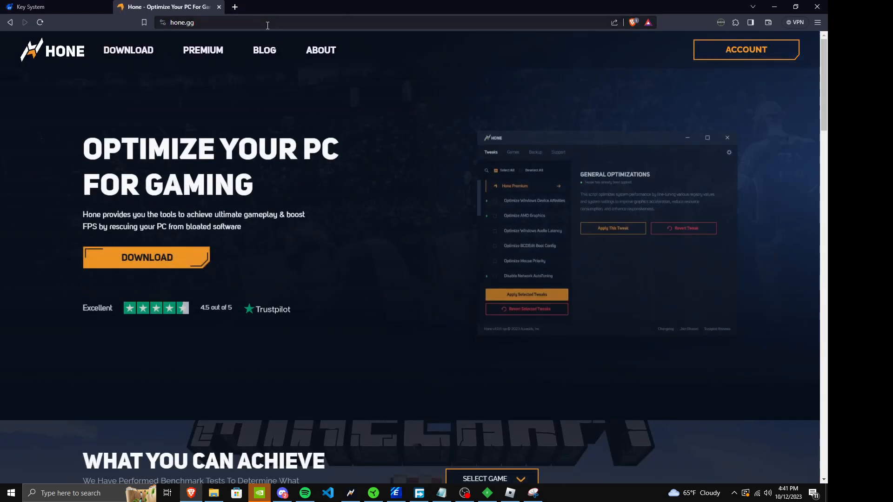
Step: Bring the Brave window showing hone.gg to the front
click(234, 7)
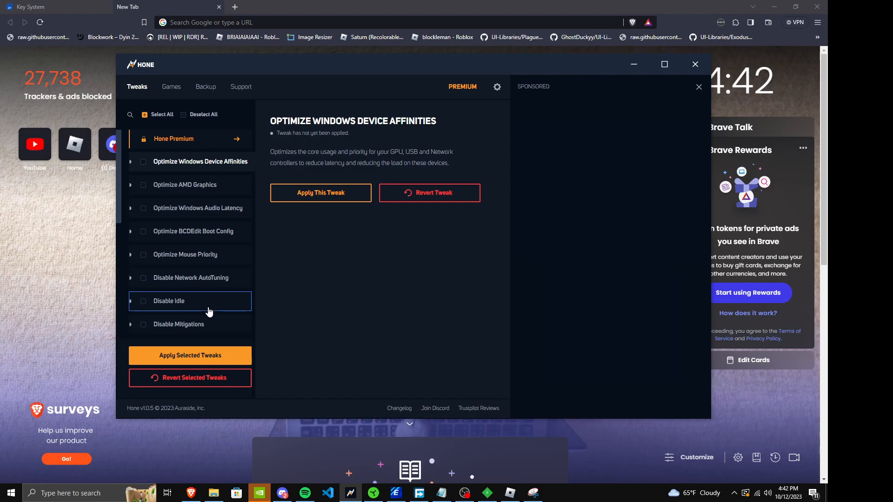
Step: Scroll Hone's Tweaks list down to the Nvidia Tweaks group and open it
scroll(down, 3)
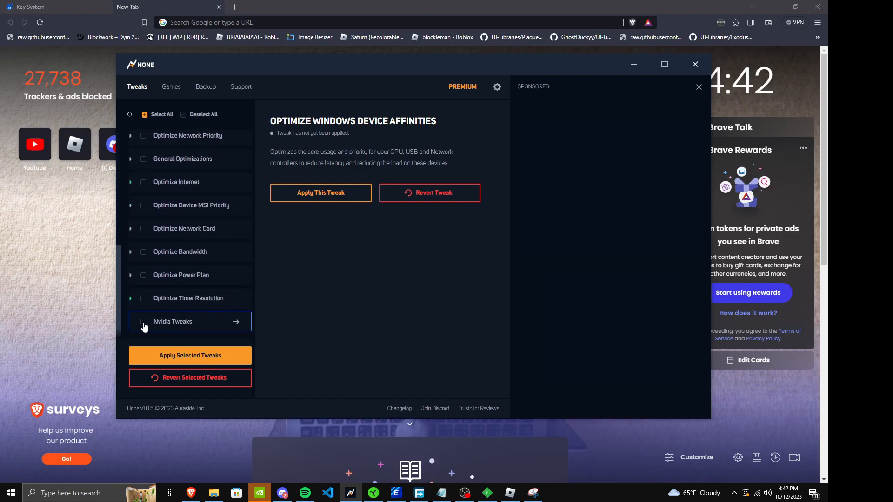
click(172, 321)
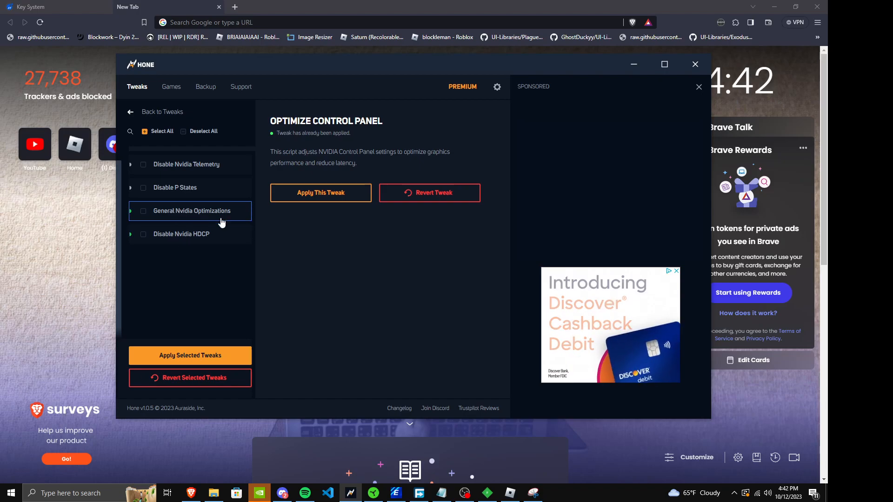
mouse_move(191, 249)
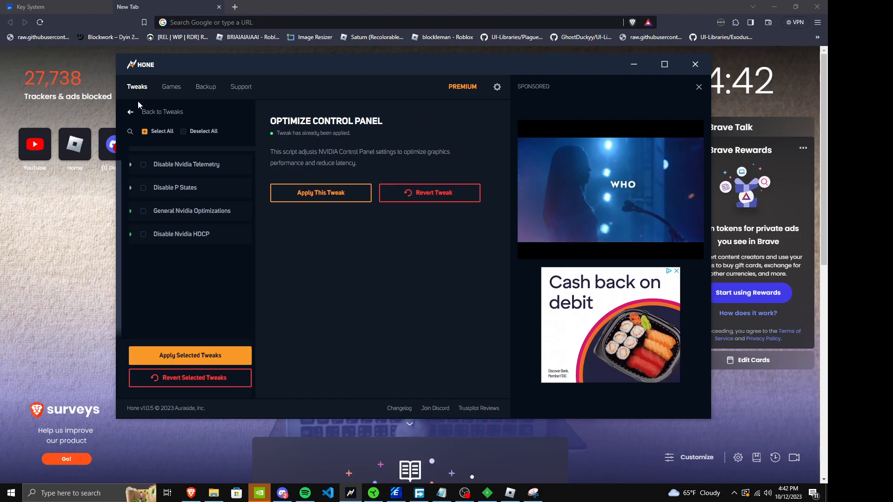
mouse_move(182, 234)
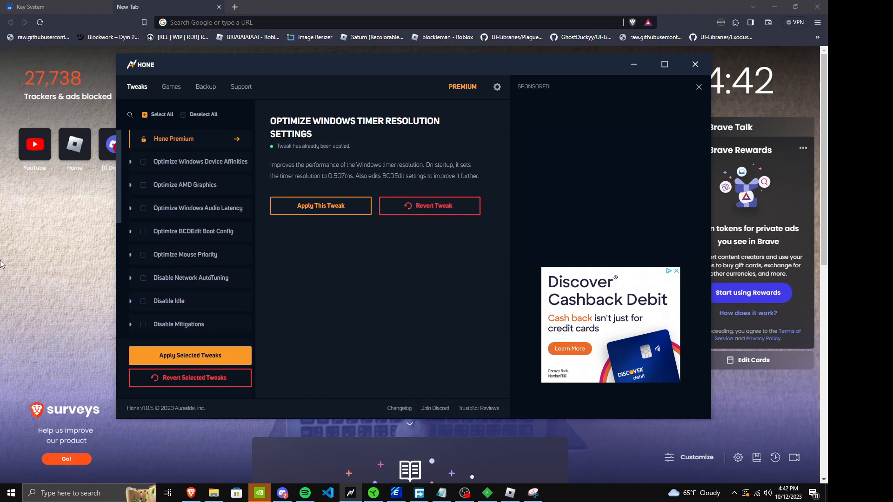
Step: Return to the browser and join the 'a literal baseplate' Roblox game
click(695, 64)
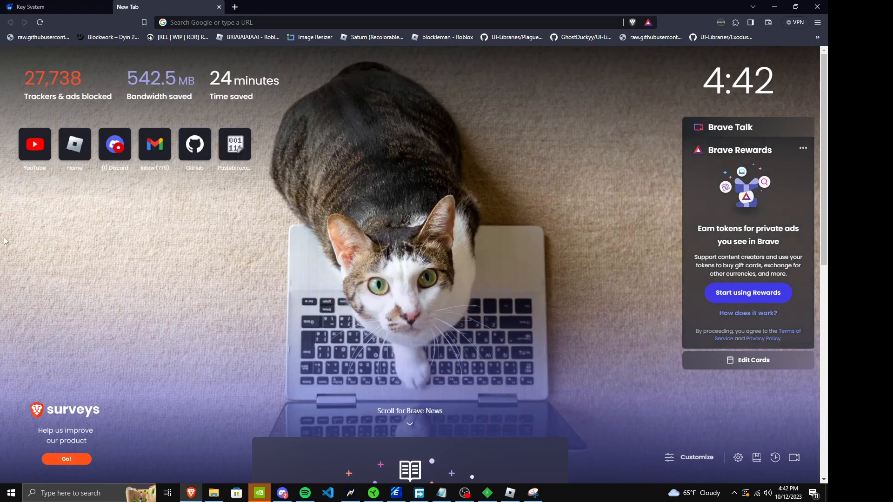
mouse_move(366, 352)
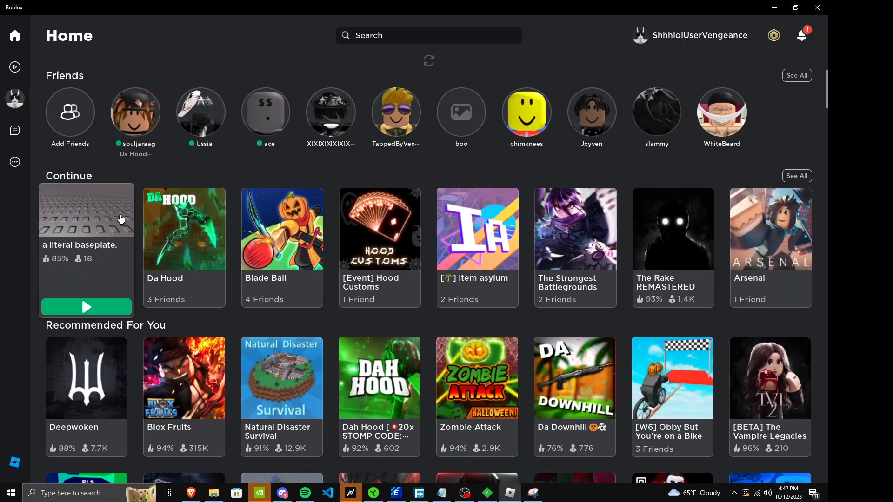
click(86, 307)
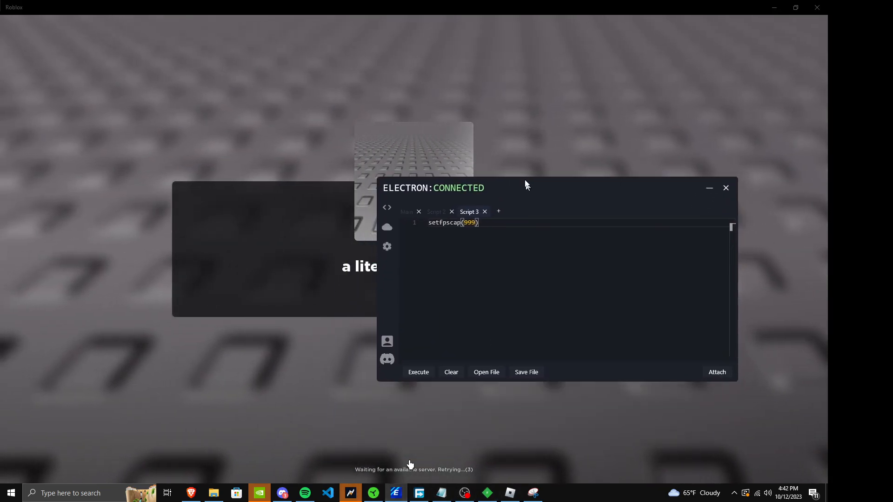
Step: Move the executor window aside and run the setfpscap(999) script to unlock FPS
drag(526, 185, 504, 174)
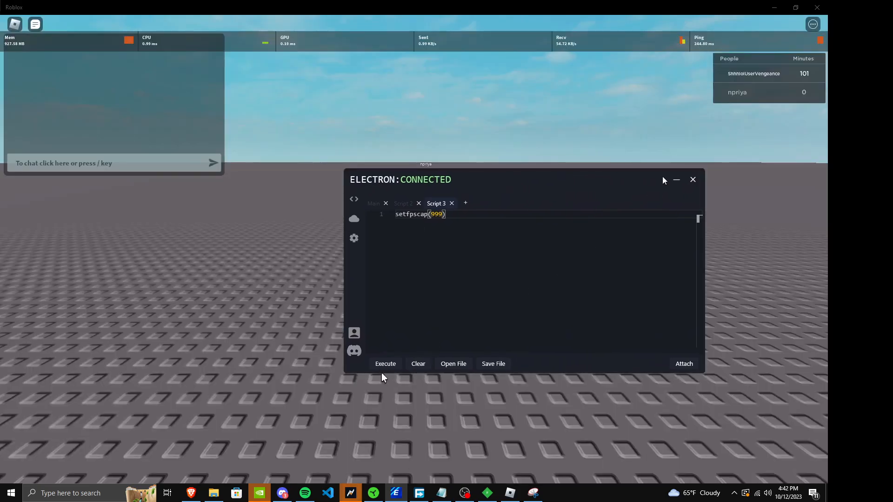
click(385, 364)
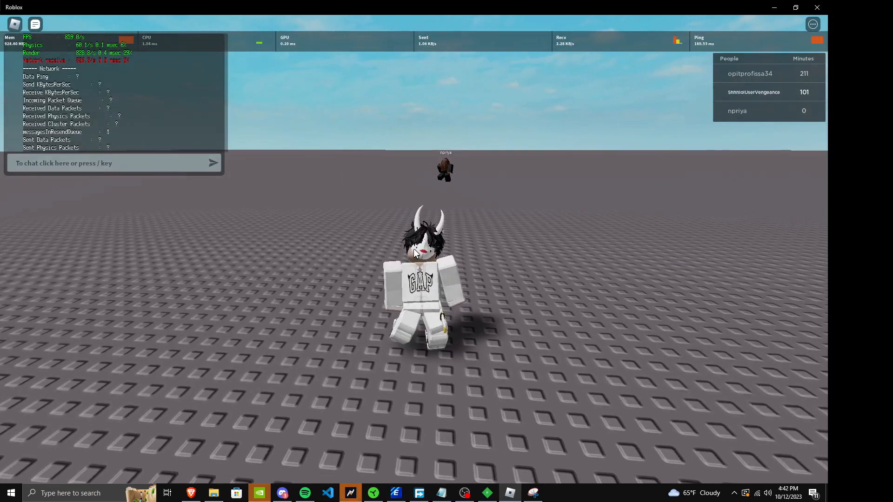